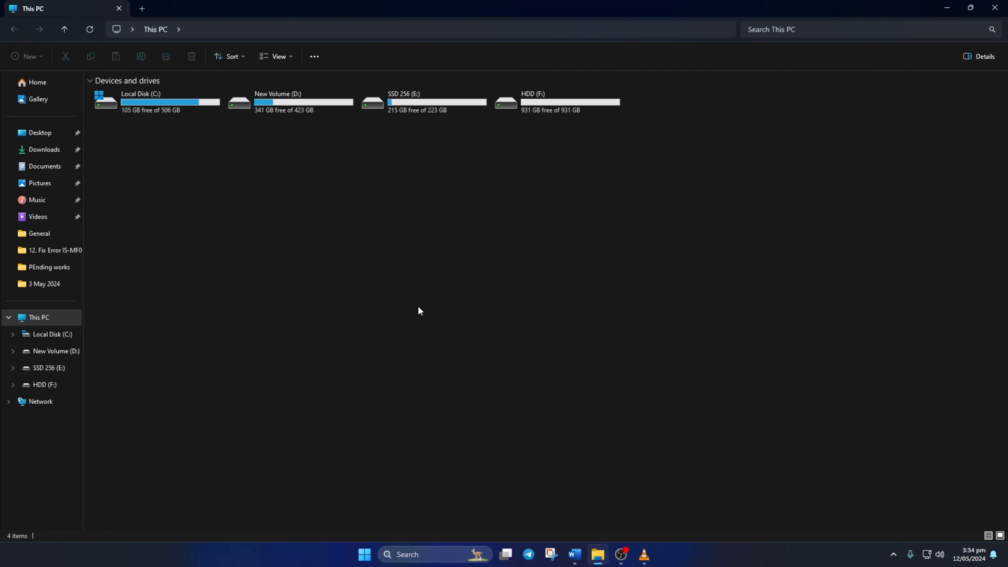
Browse into Local Disk (C:) > Program Files > Epic Games > rocketleague.
double_click(170, 102)
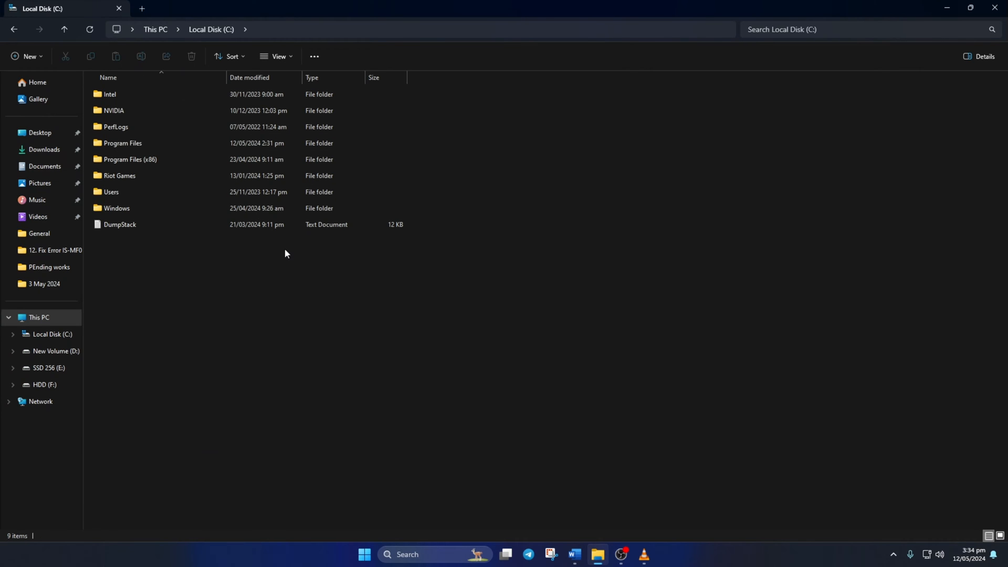
double_click(122, 143)
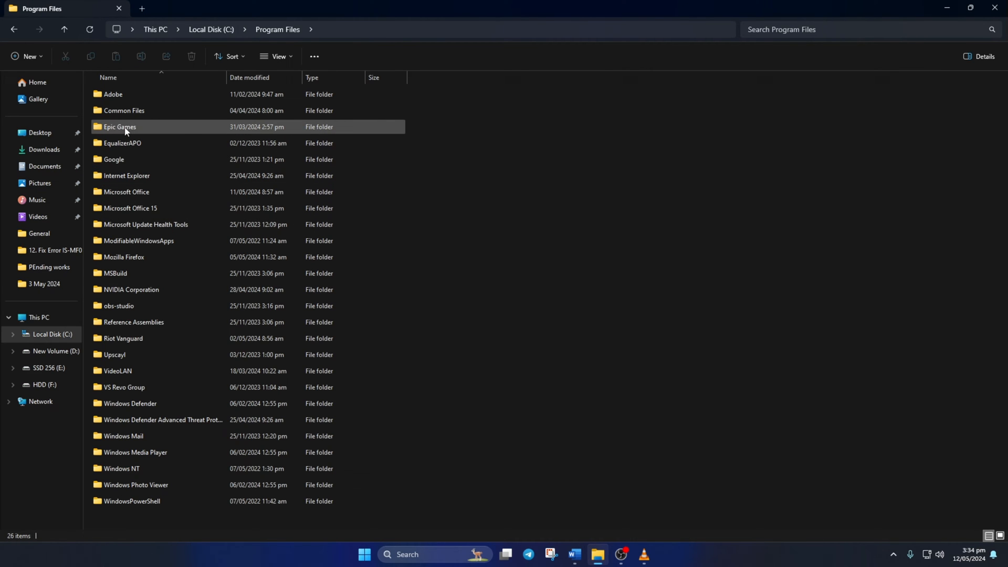
double_click(120, 127)
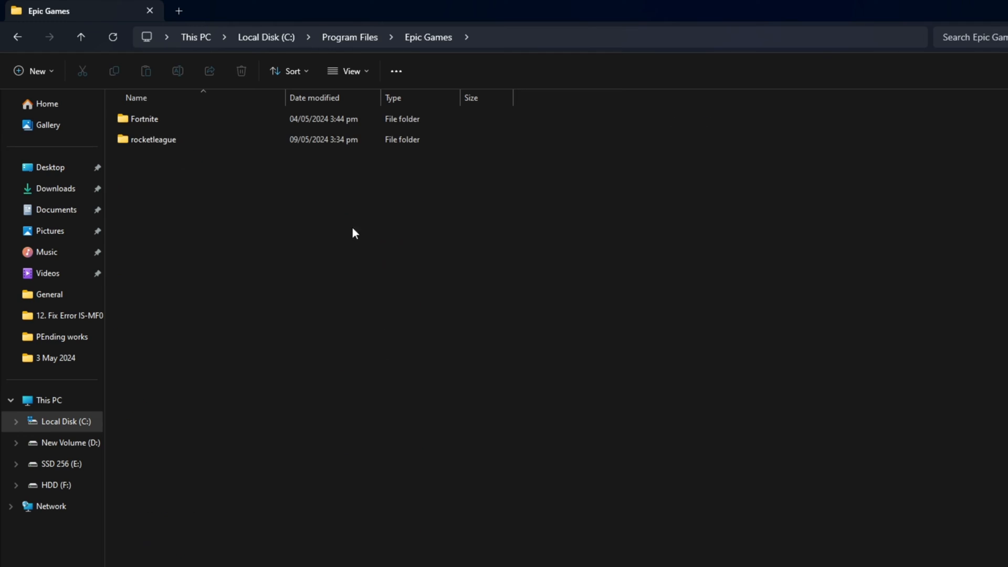
double_click(153, 140)
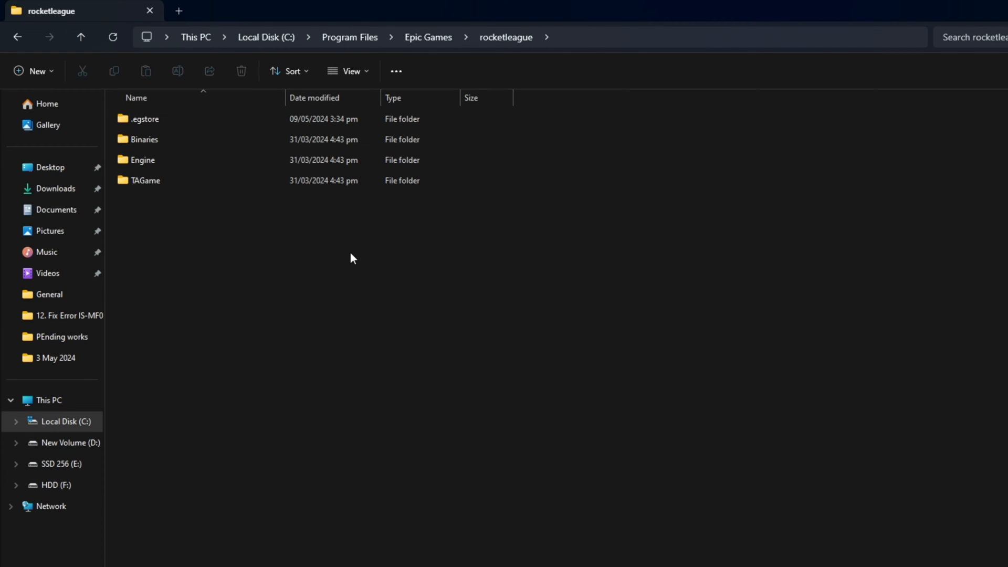
Continue into TAGame > Config and open DefaultSystemSettings in Notepad.
click(145, 180)
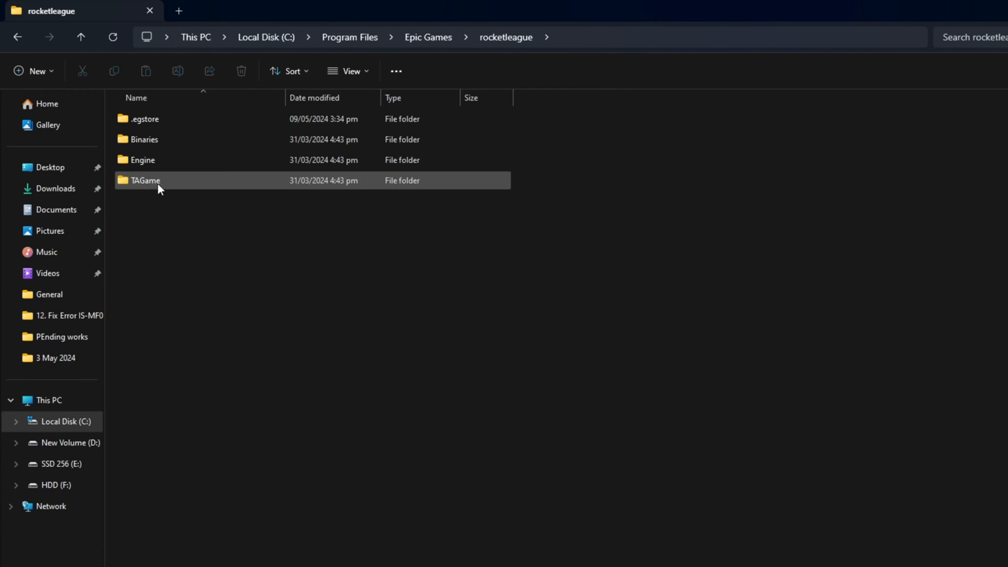
double_click(145, 179)
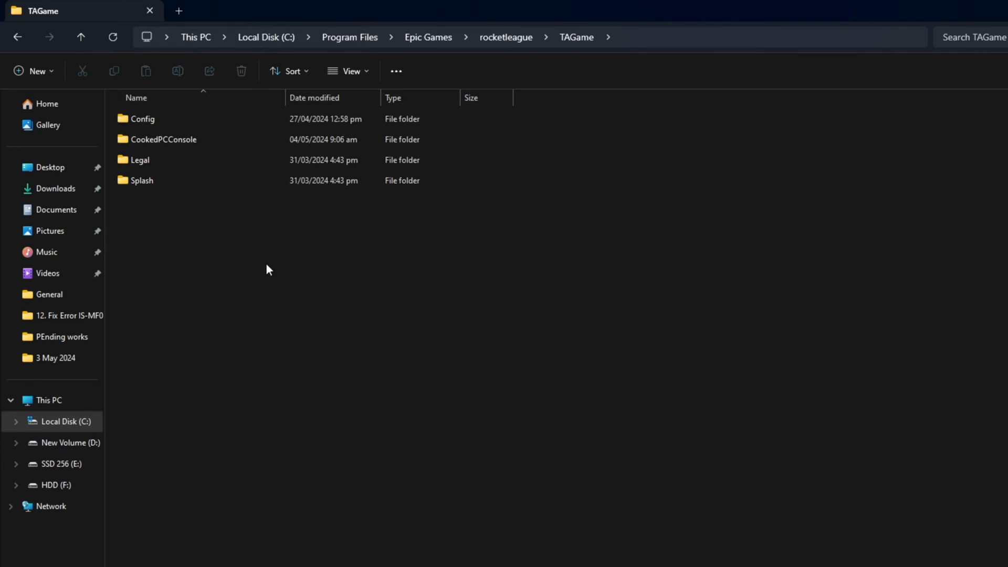
double_click(141, 118)
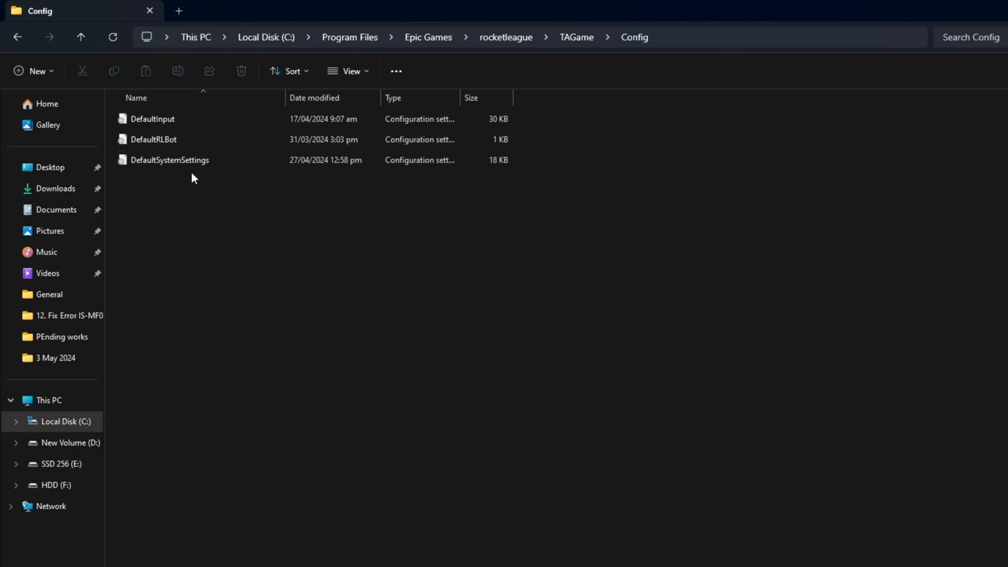
click(171, 160)
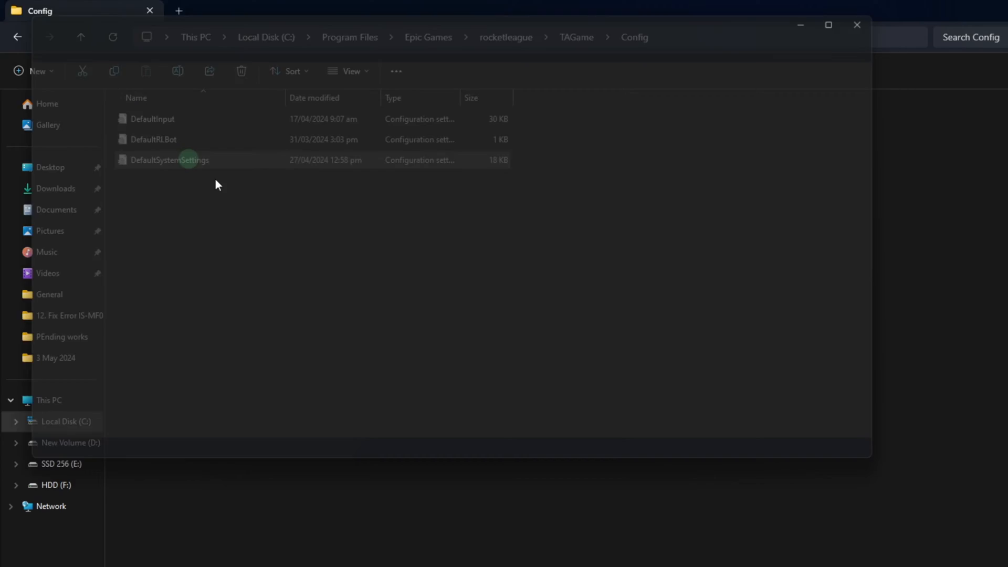
double_click(169, 160)
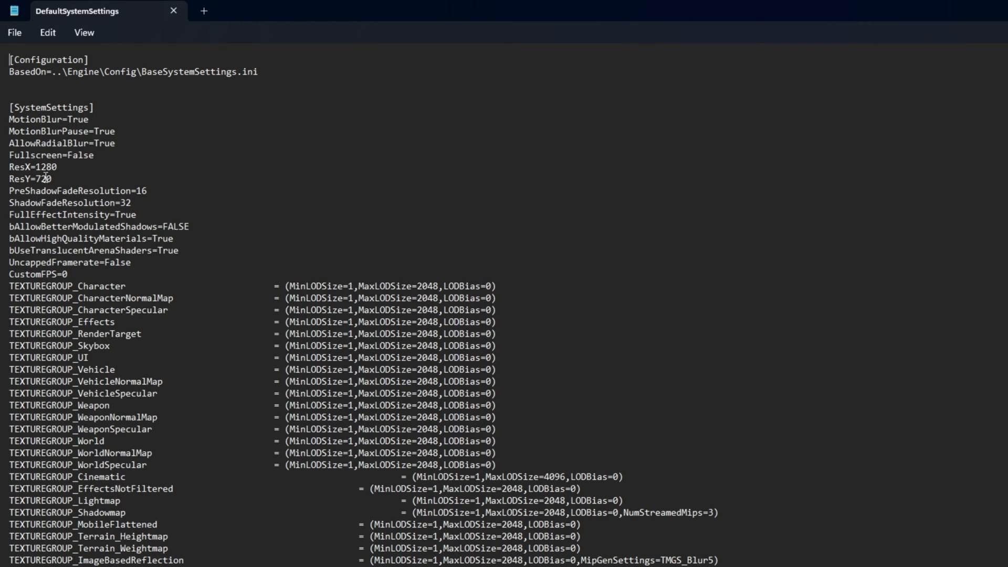
Change the resolution to ResX=3840 and ResY=2160, ready to save from the File menu.
text(3840)
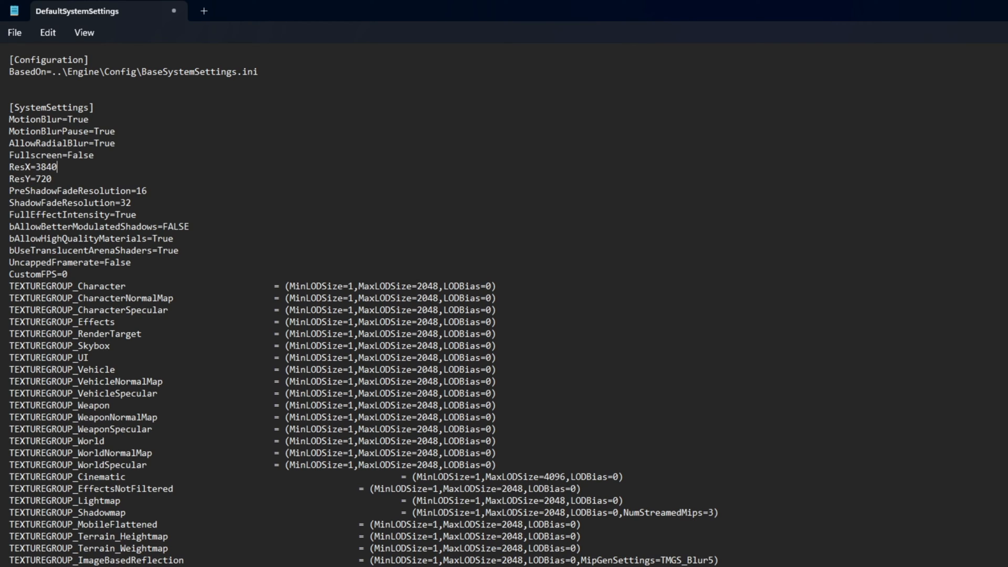
text(2160)
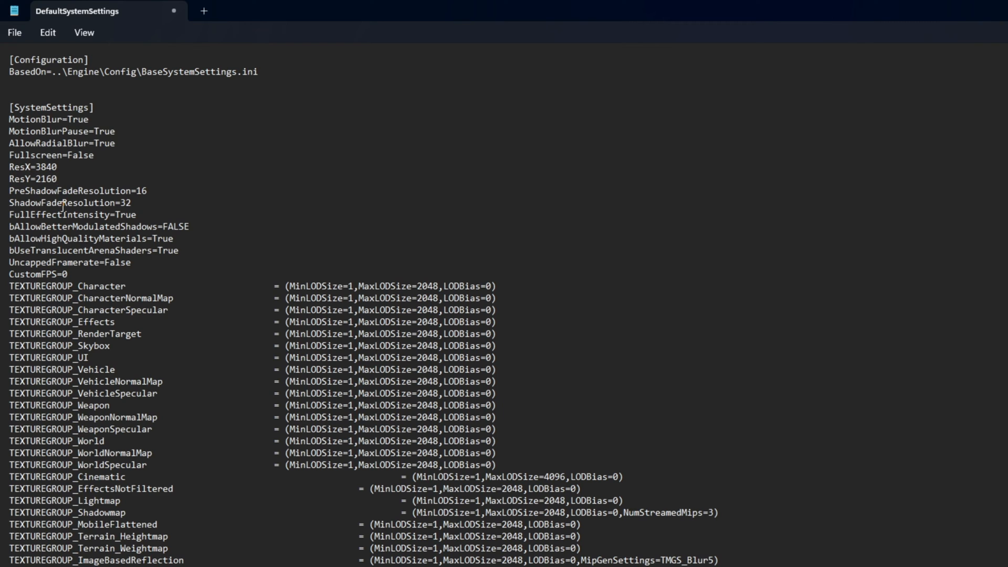
click(14, 32)
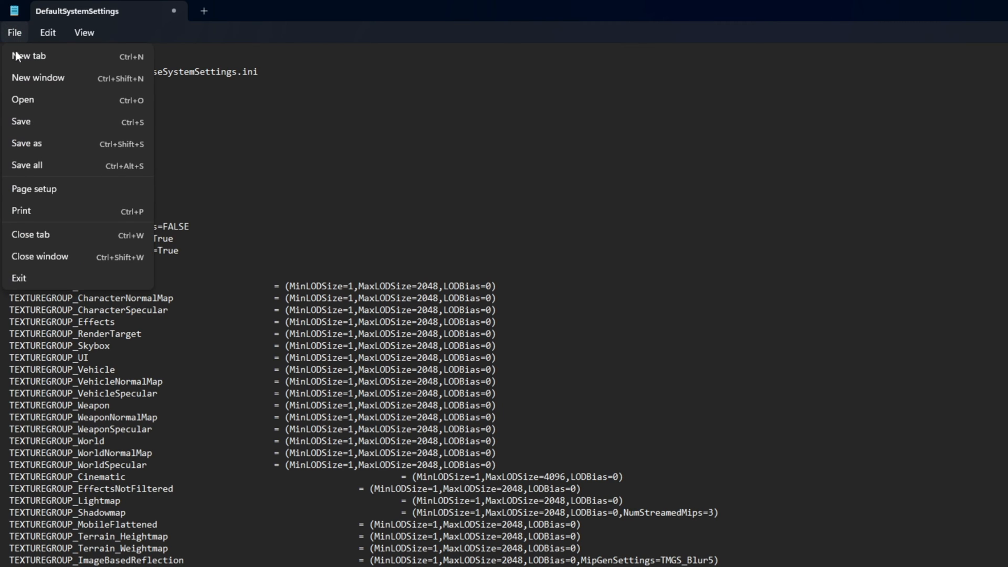